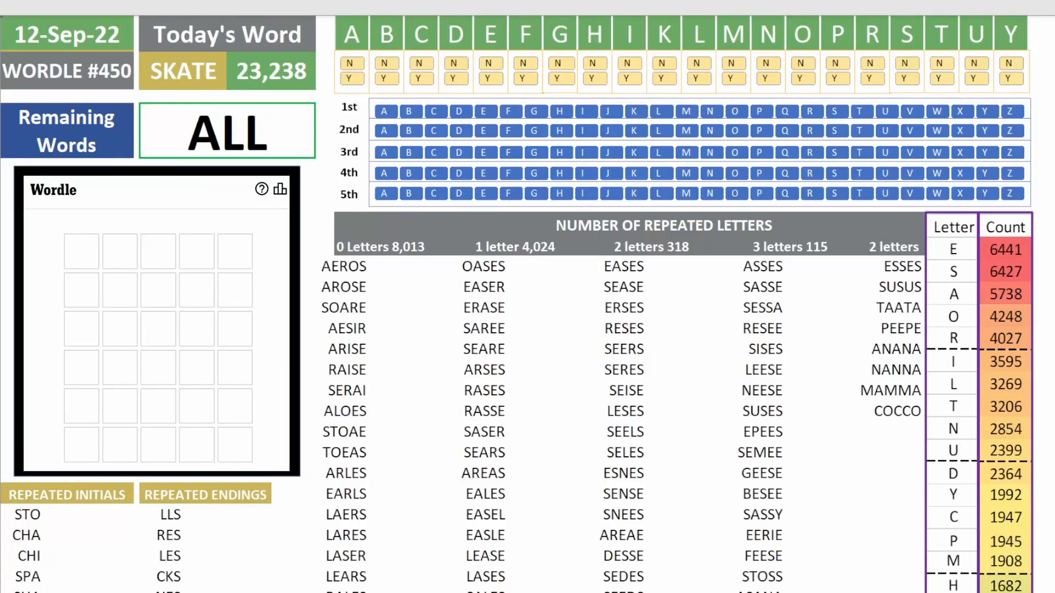
mouse_move(217, 193)
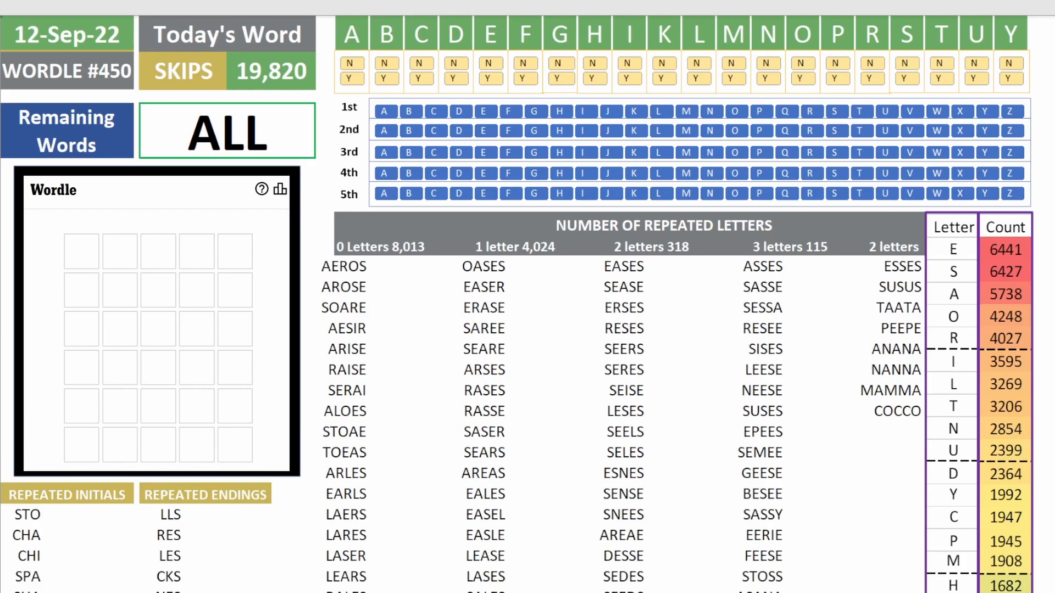
- Enter SKIPS as the first guess, with S, K, I and P all marked absent
text(SKIPS)
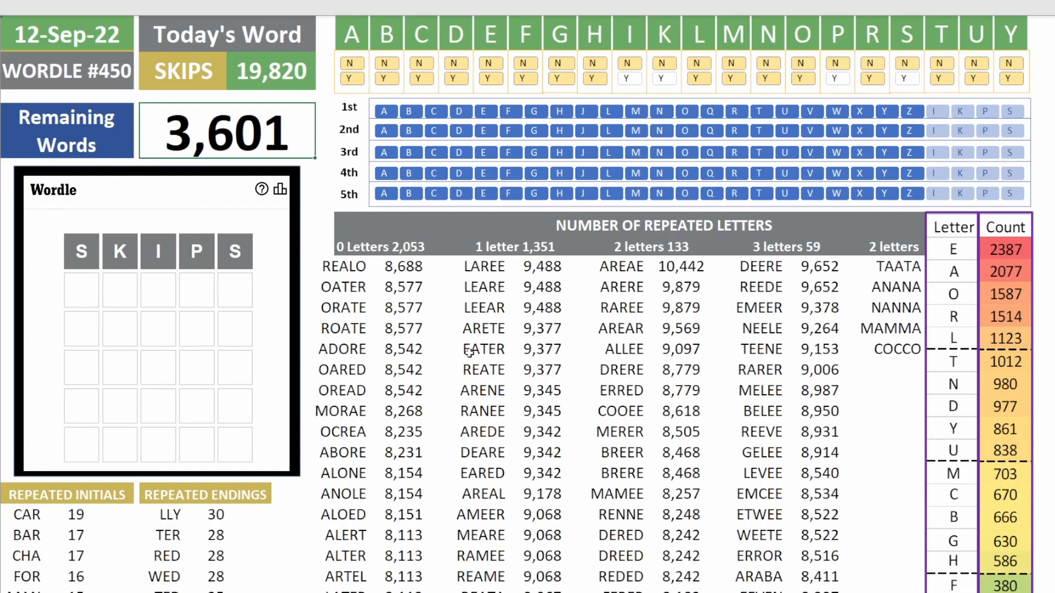
mouse_move(592, 335)
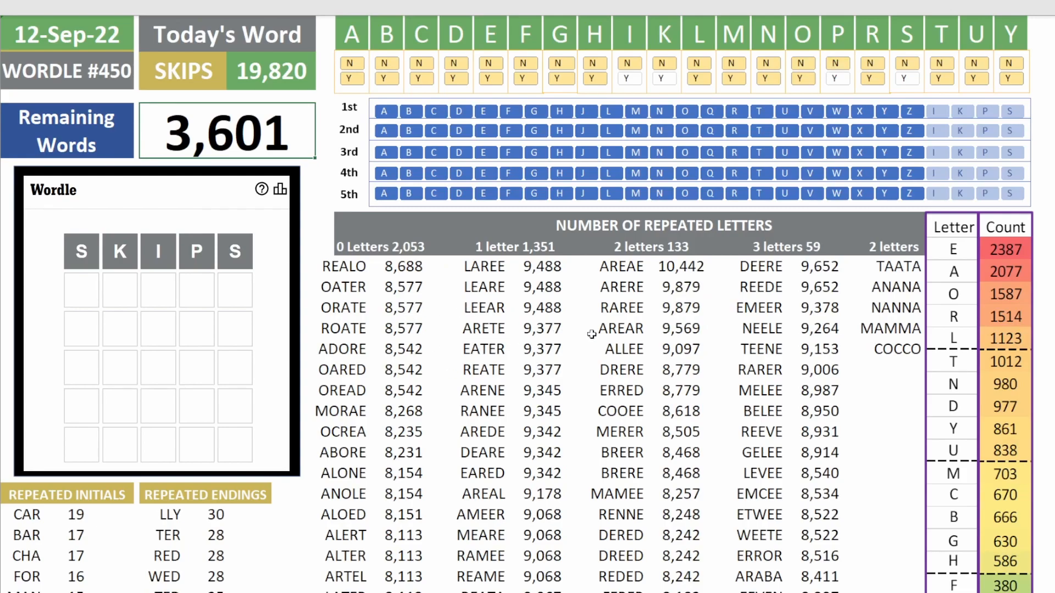
mouse_move(950, 259)
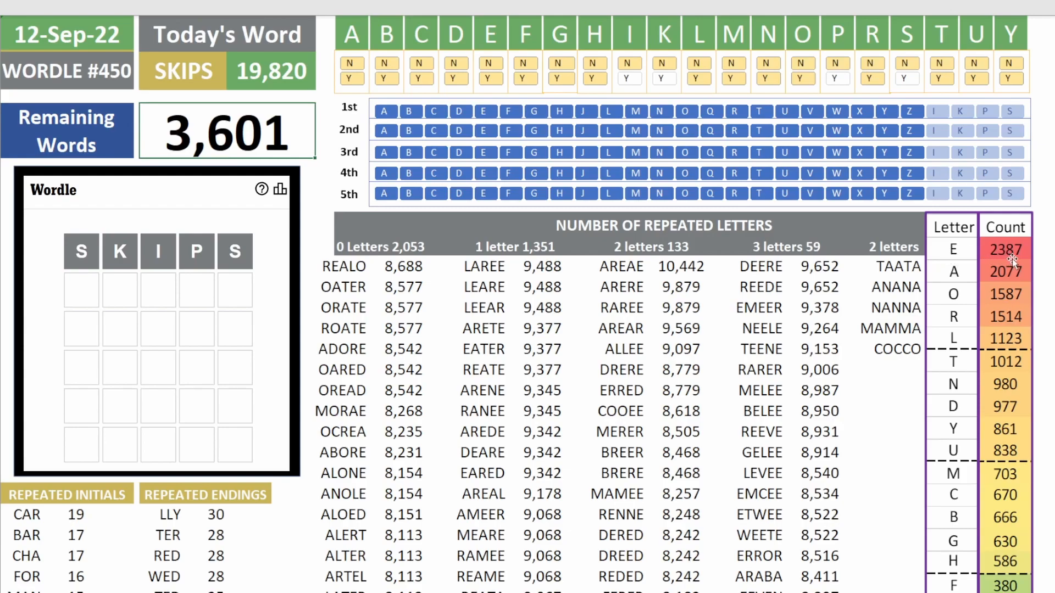
mouse_move(968, 279)
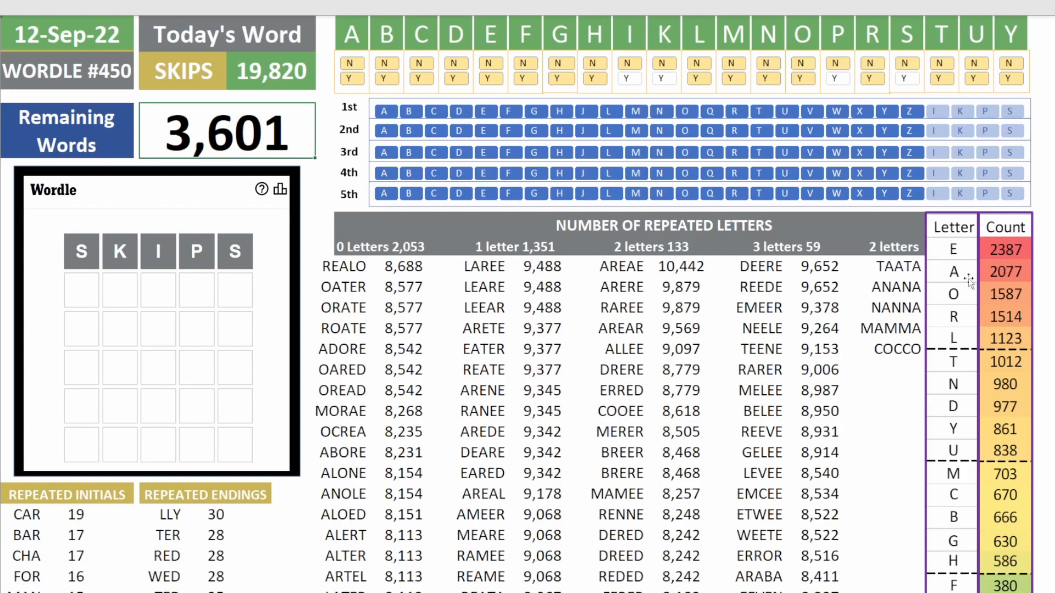
mouse_move(995, 303)
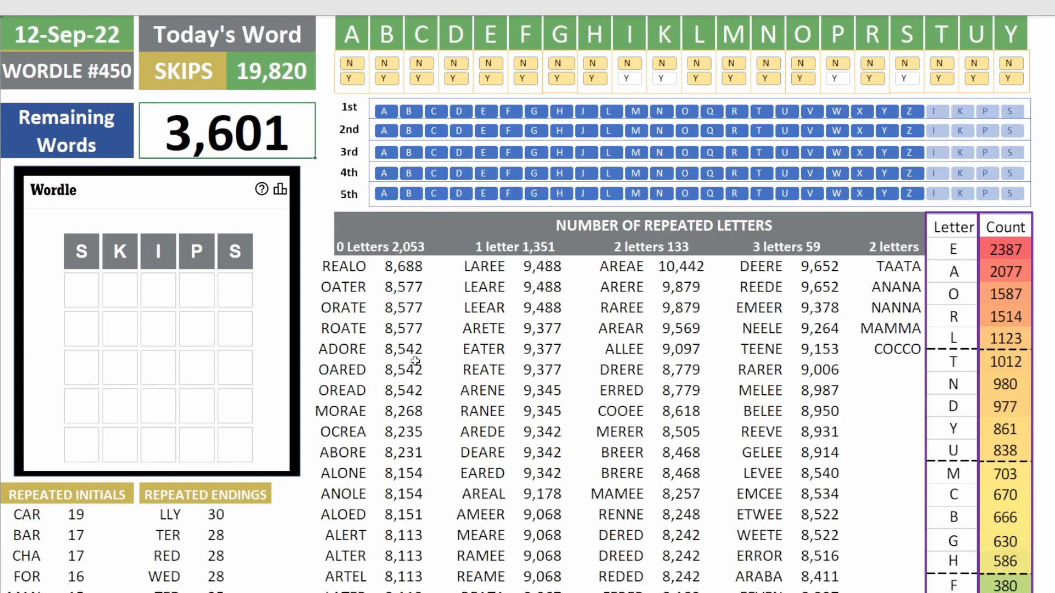
- Enter ADORE as the second guess, marking A, D, R absent and O, E green
text(ADORE)
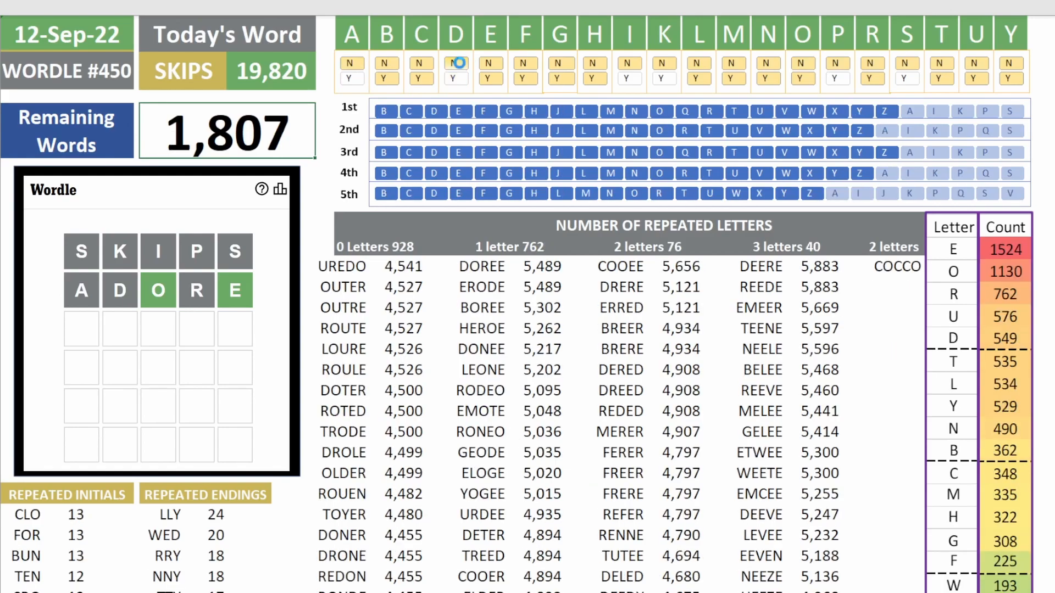
click(455, 64)
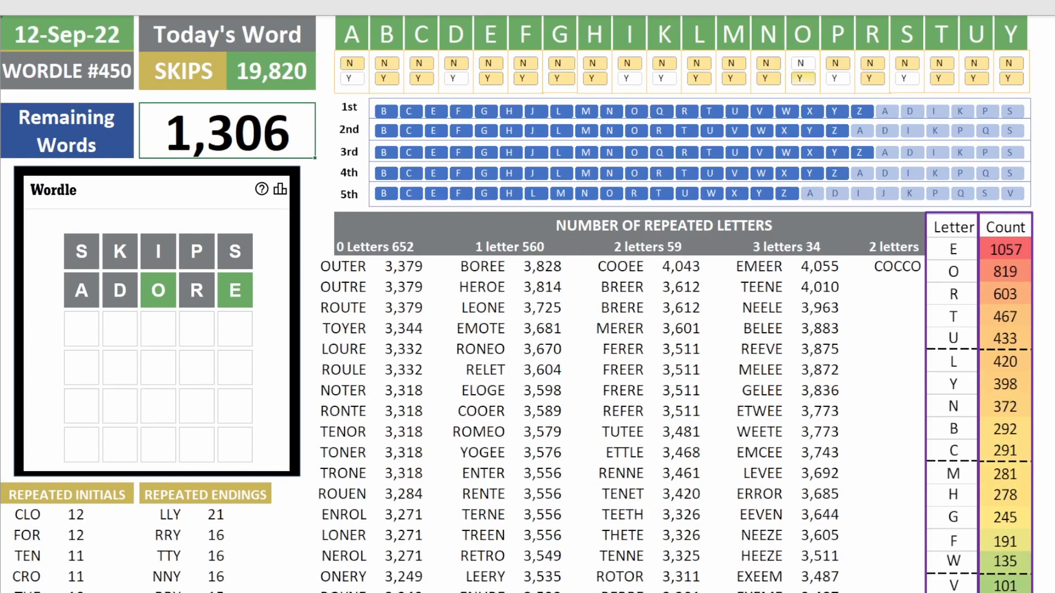
click(832, 79)
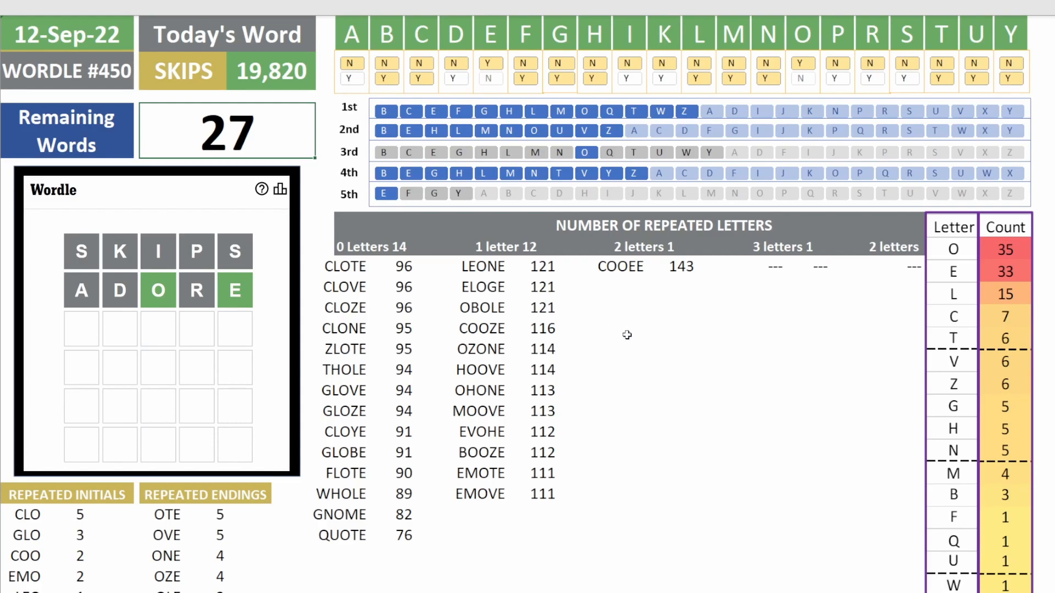
mouse_move(593, 358)
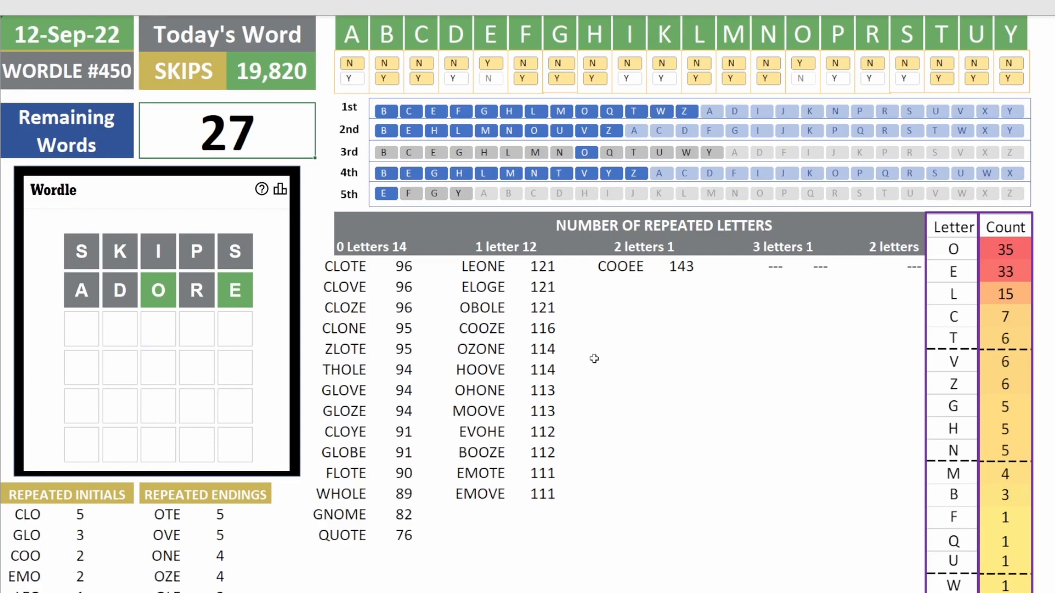
mouse_move(429, 279)
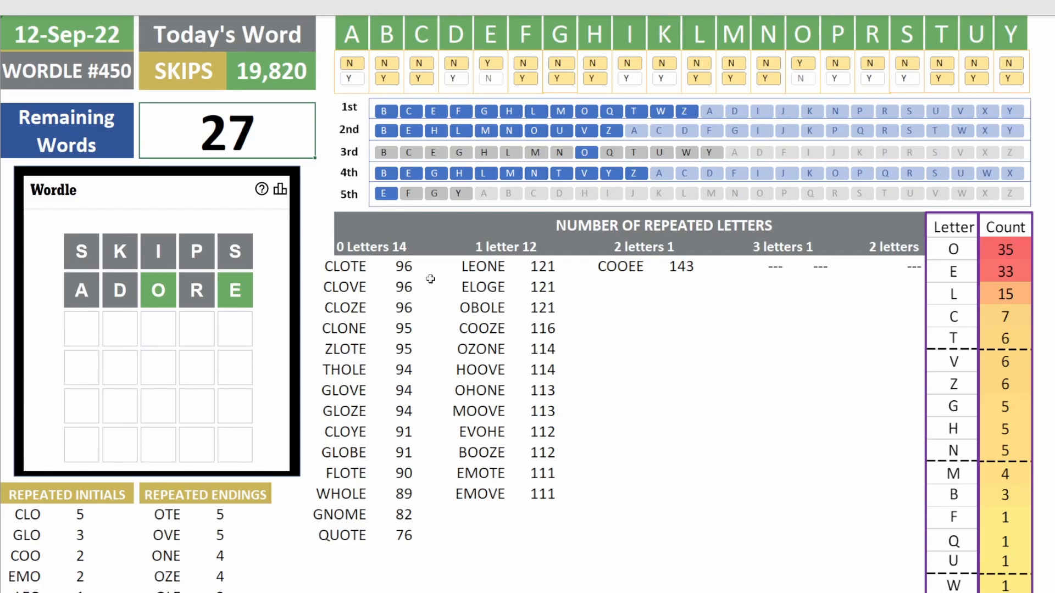
mouse_move(384, 437)
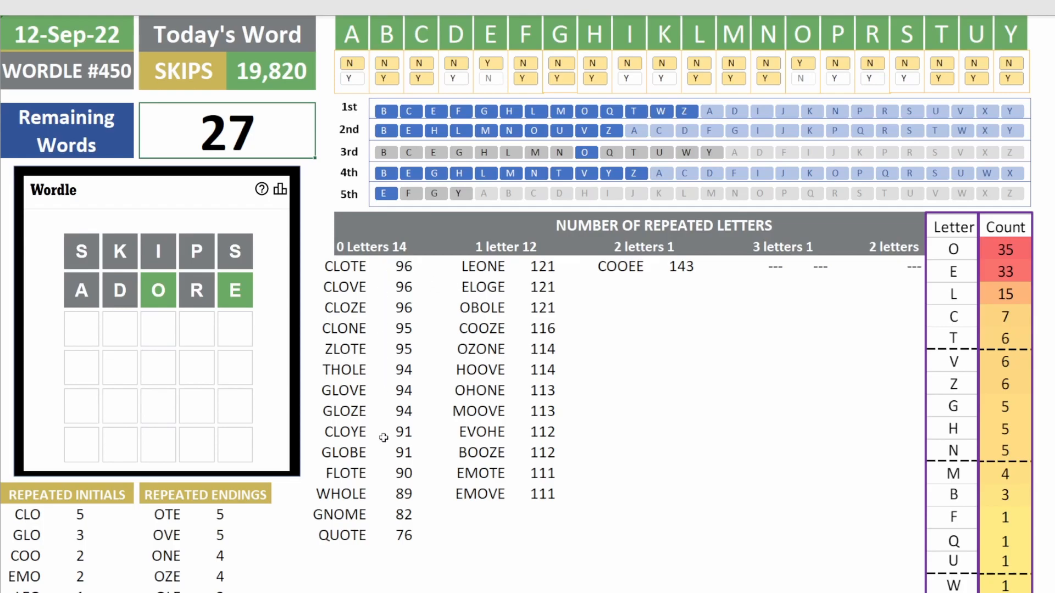
mouse_move(644, 493)
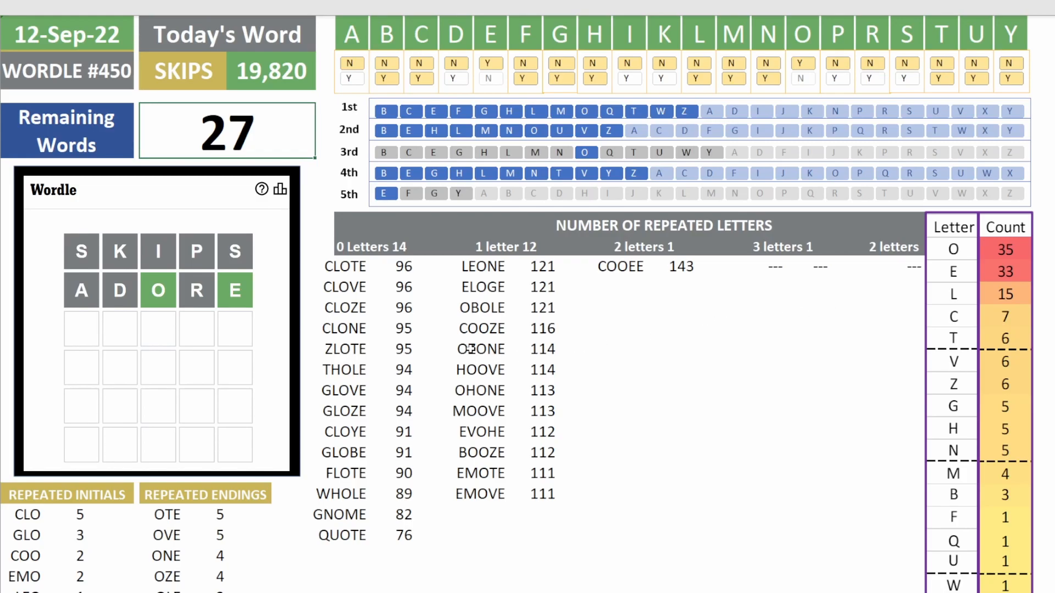
mouse_move(167, 518)
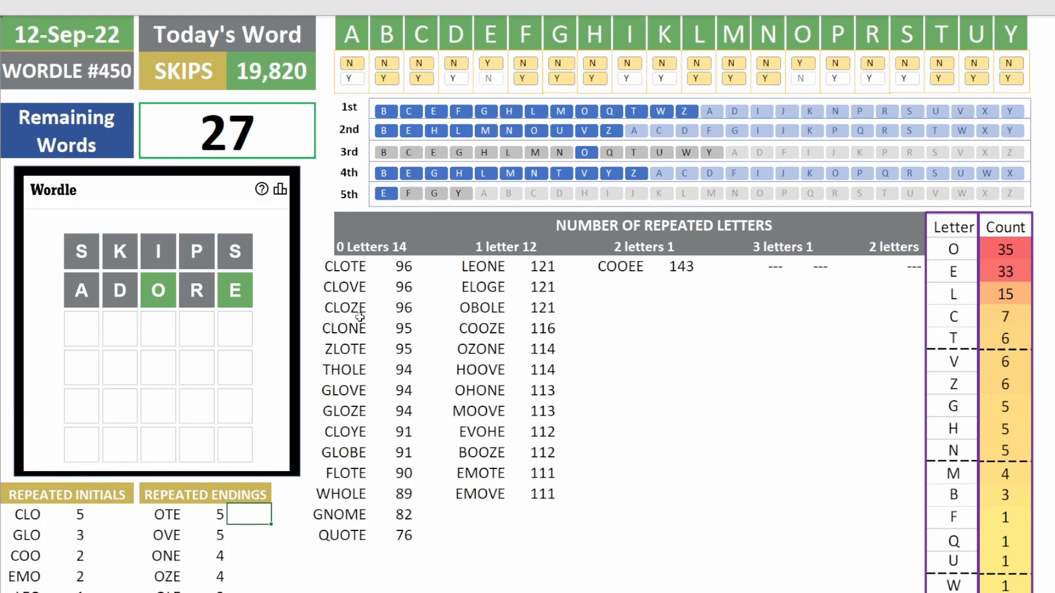
mouse_move(342, 479)
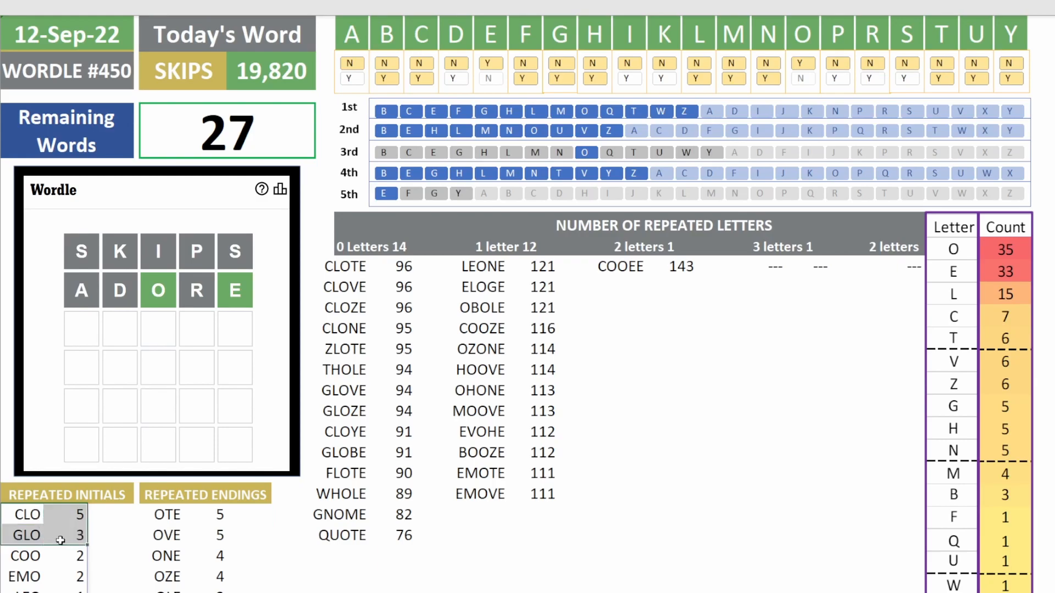
mouse_move(346, 335)
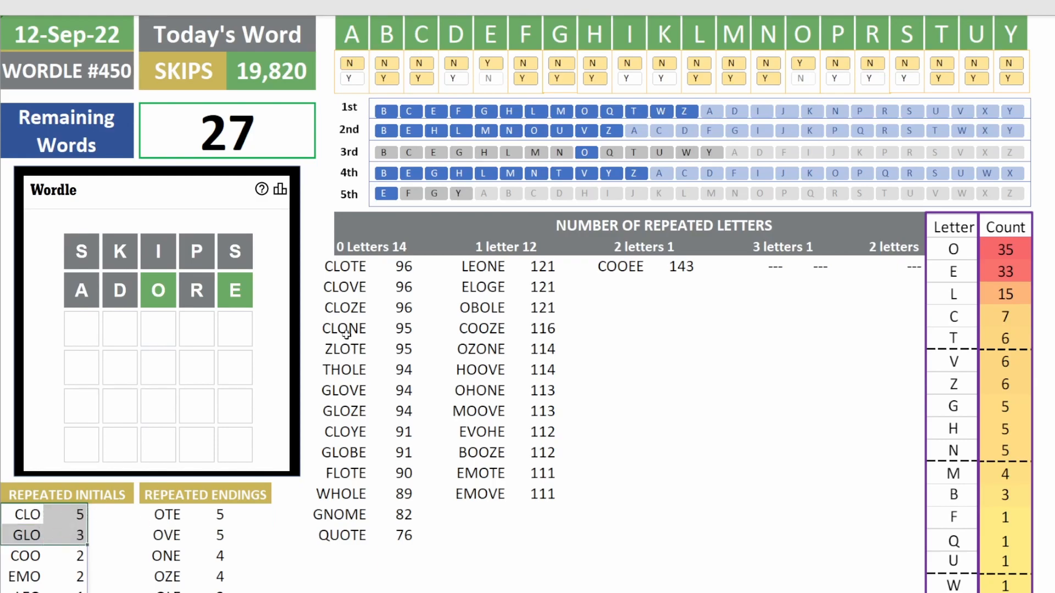
- Enter CLOTE as the third guess, with O, T and E green
click(344, 329)
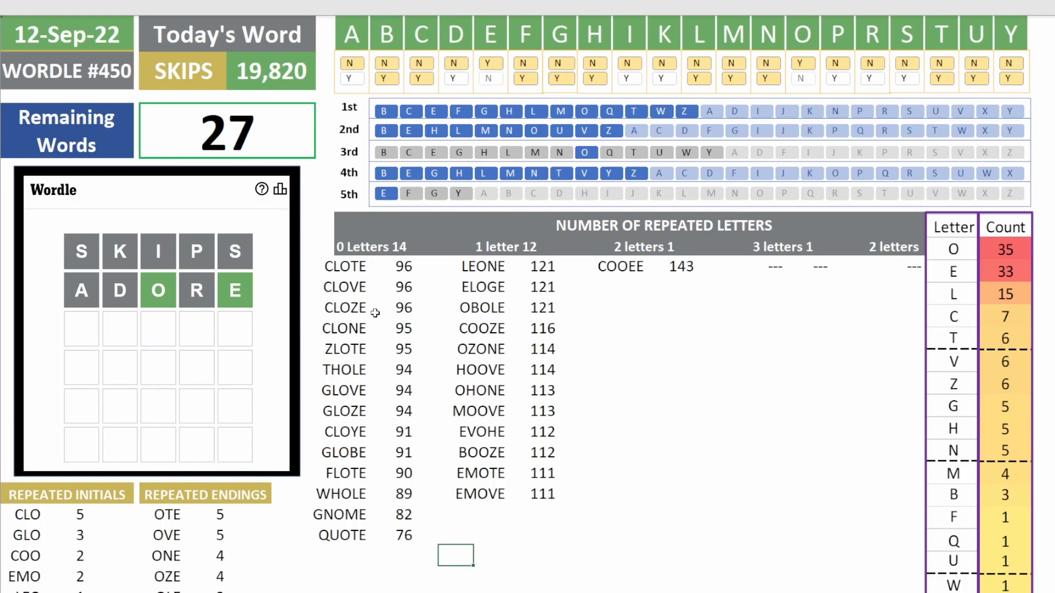
mouse_move(353, 272)
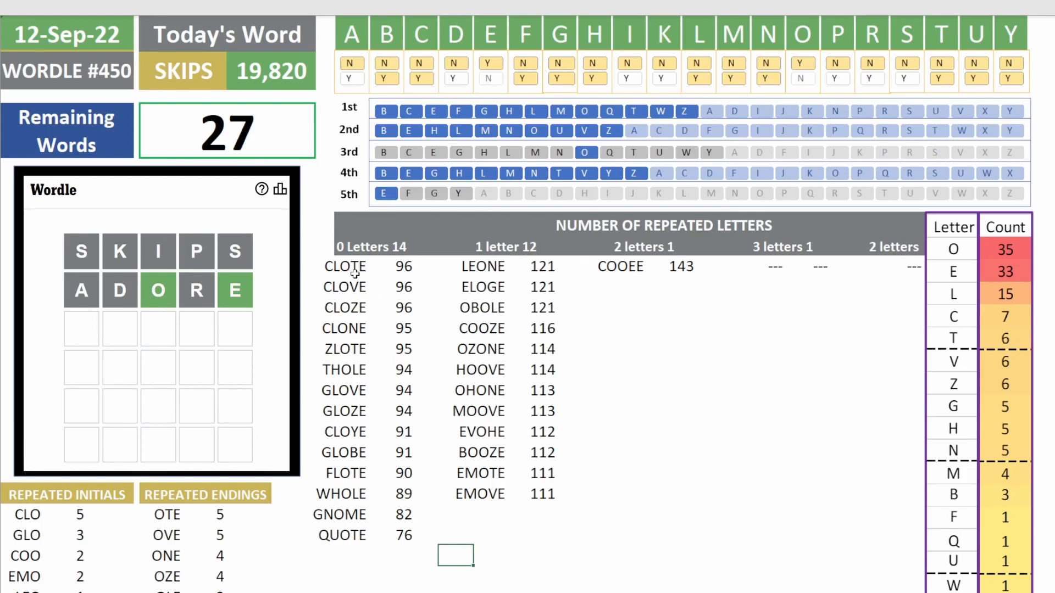
mouse_move(366, 273)
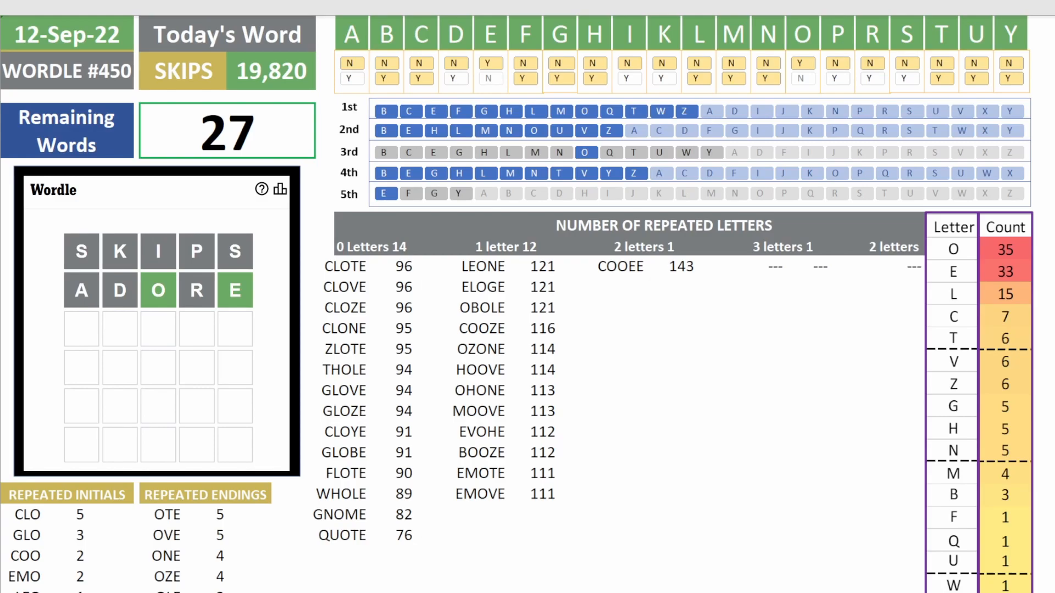
text(CLOTE)
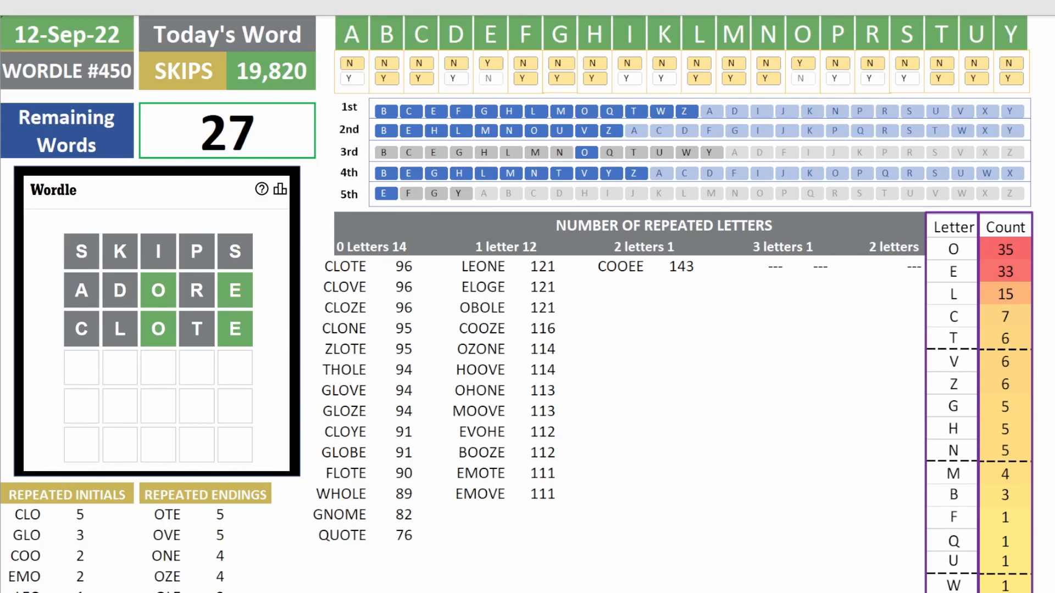
mouse_move(276, 234)
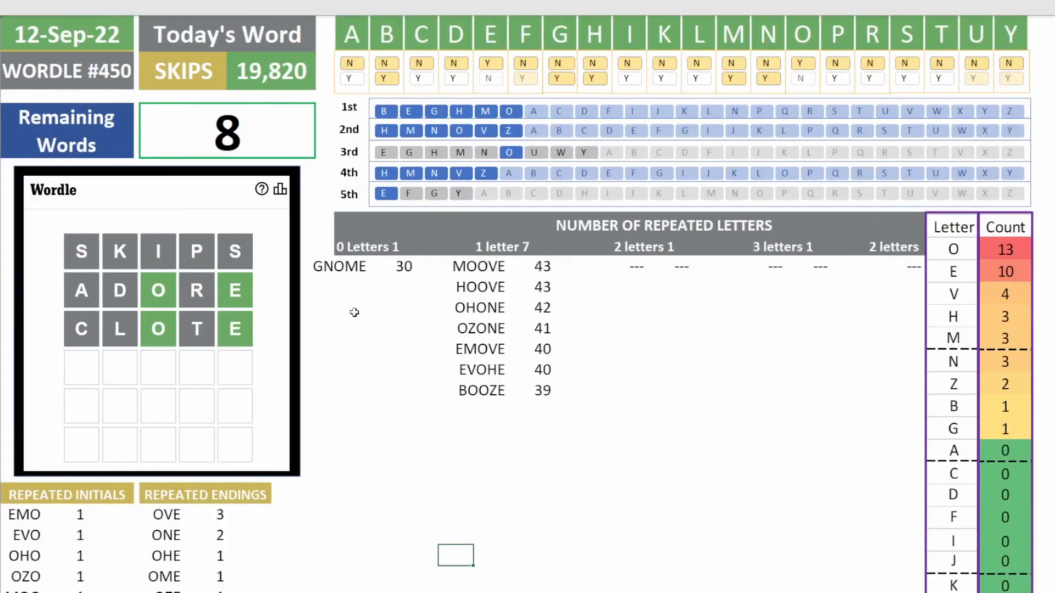
mouse_move(642, 326)
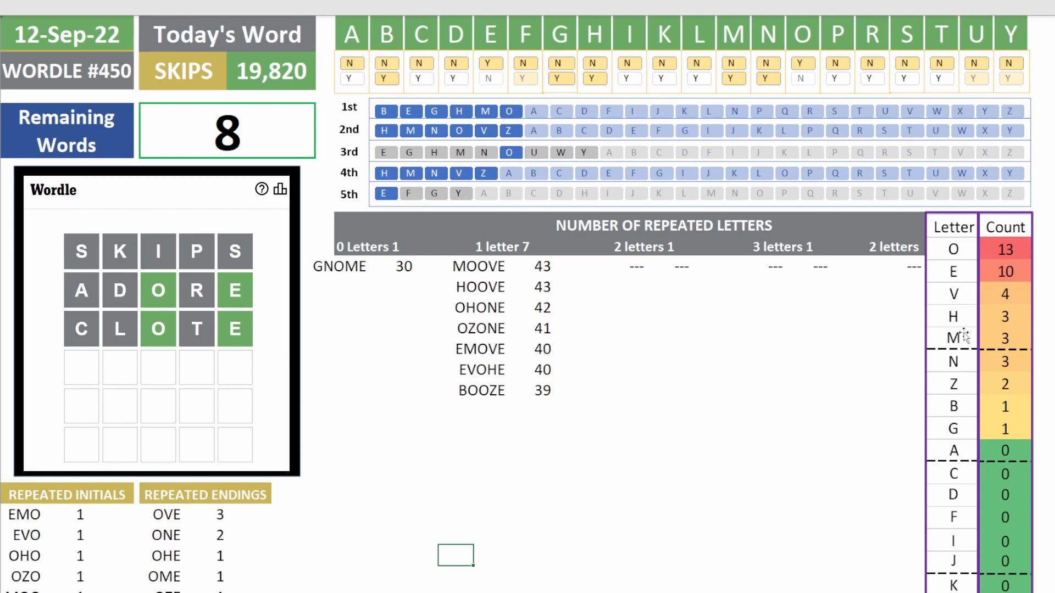
mouse_move(575, 350)
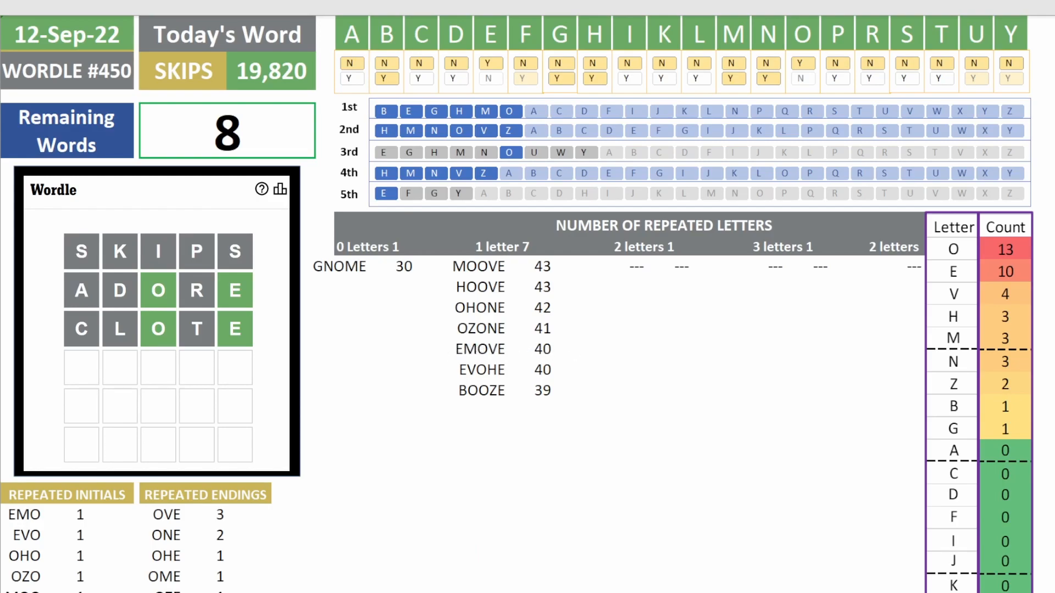
- Enter EMOVE as the fourth guess, leaving OZONE, OHONE and BOOZE
text(MOVE)
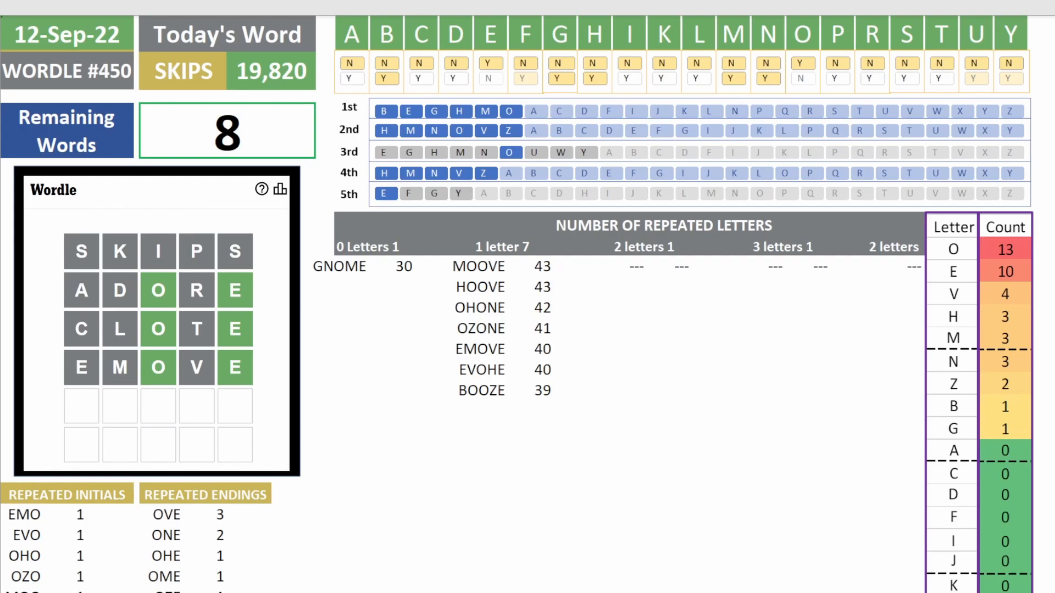
click(734, 63)
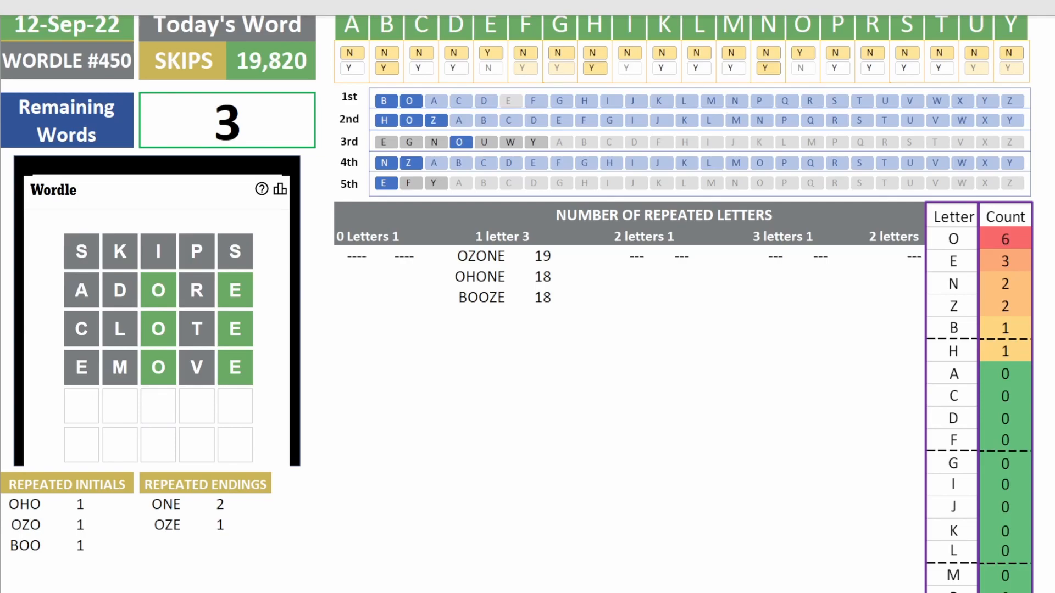
- Play OZONE as the fifth guess, then BOOZE as the sixth, solving the Wordle
text(OZONE)
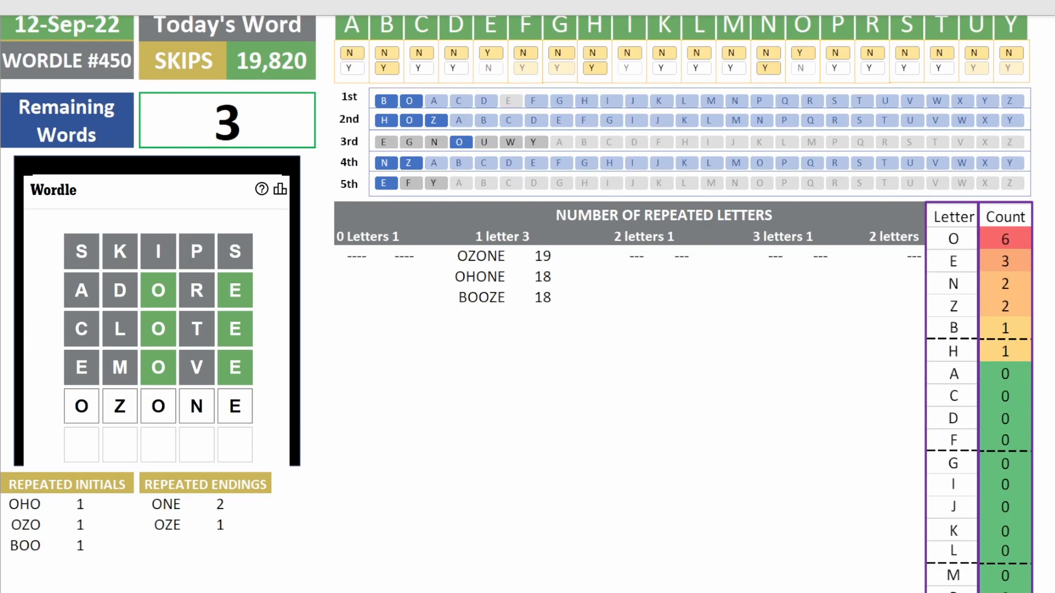
key(backspace)
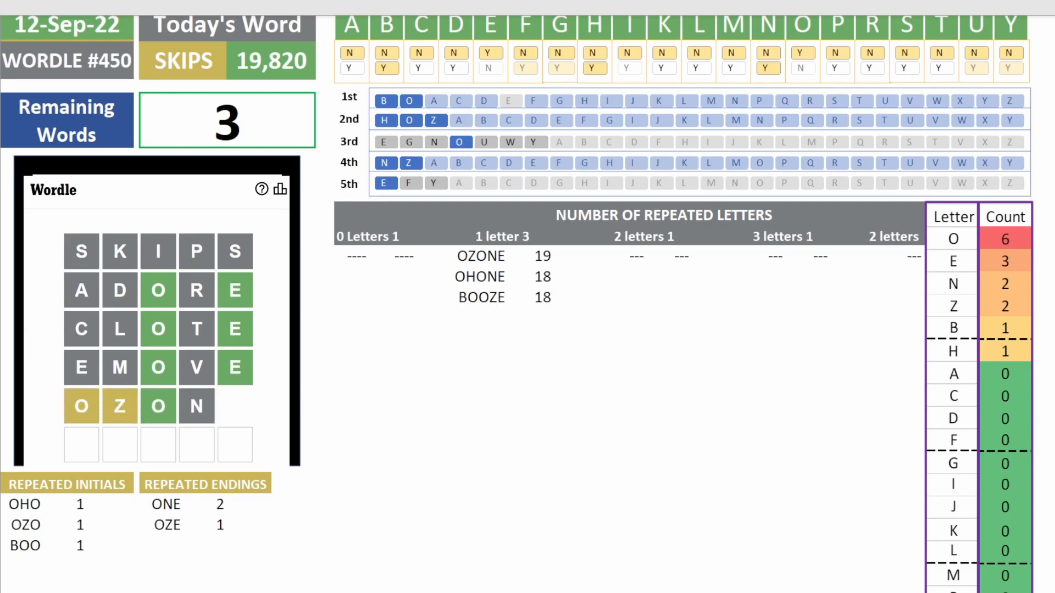
text(E)
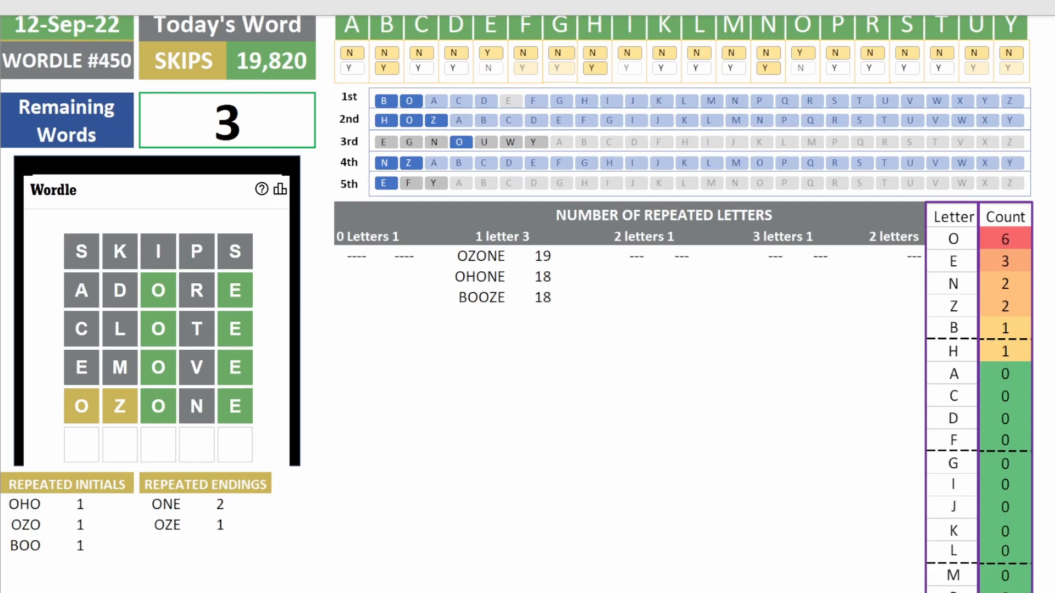
text(BOOZE)
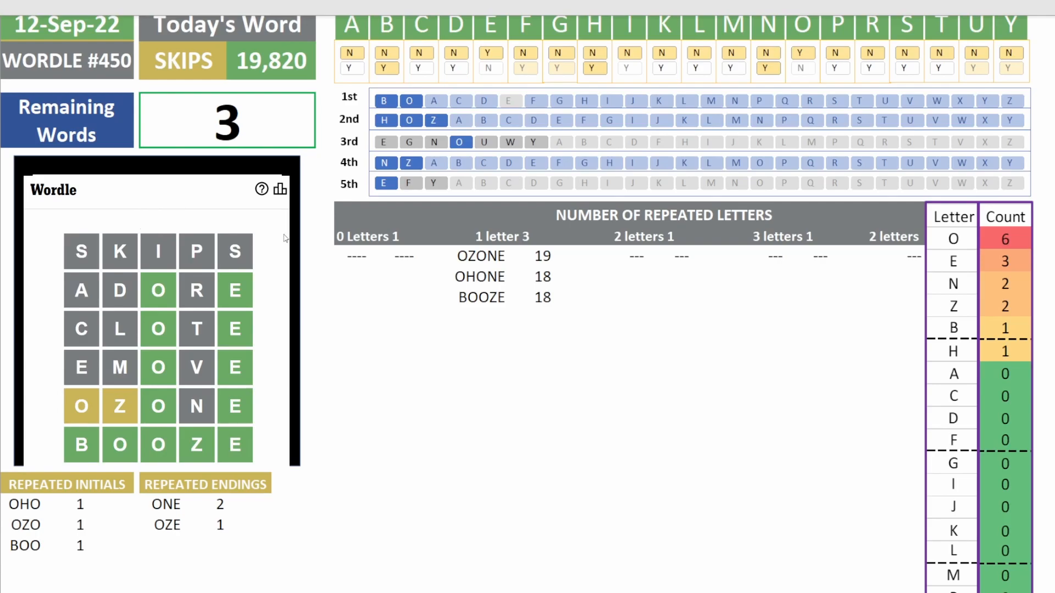
mouse_move(276, 306)
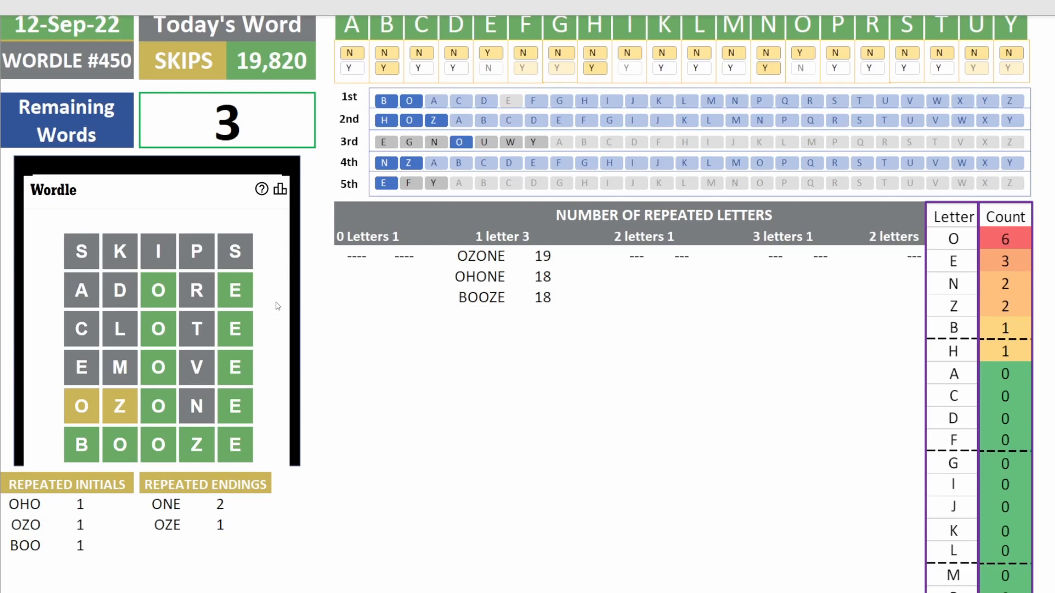
mouse_move(278, 252)
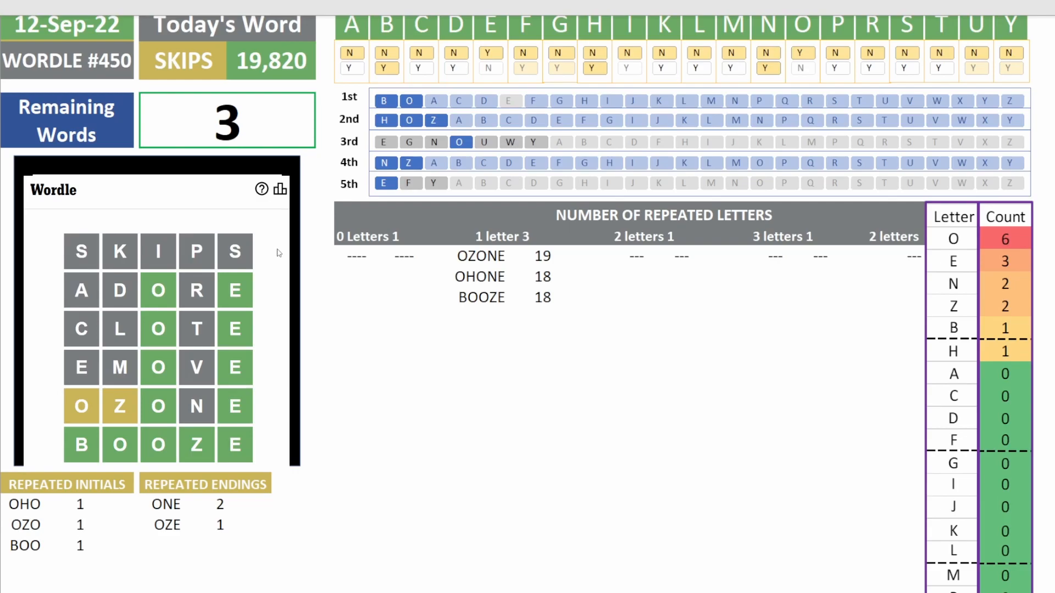
mouse_move(88, 231)
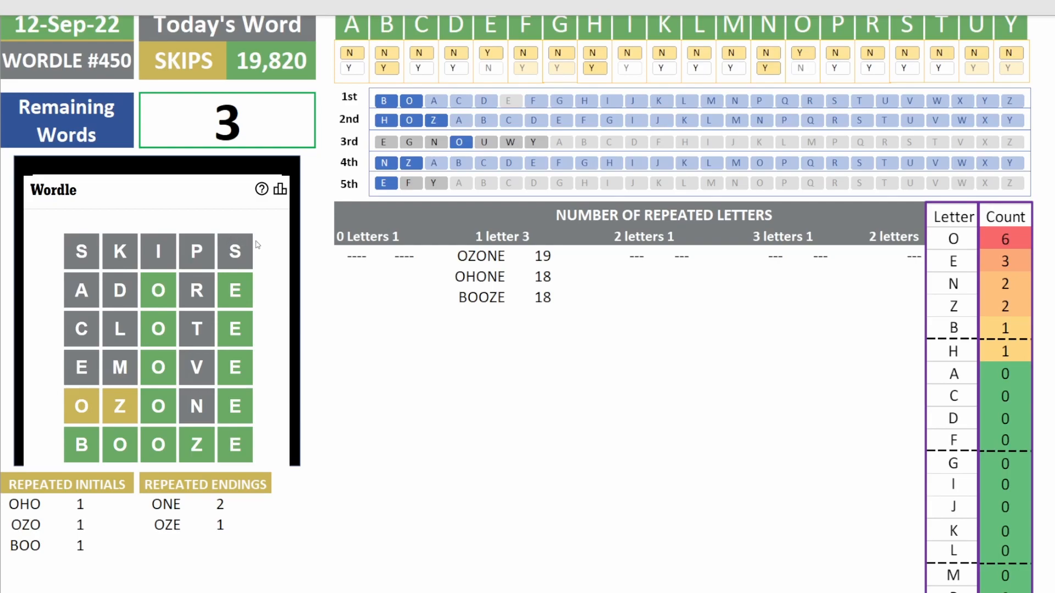
mouse_move(287, 261)
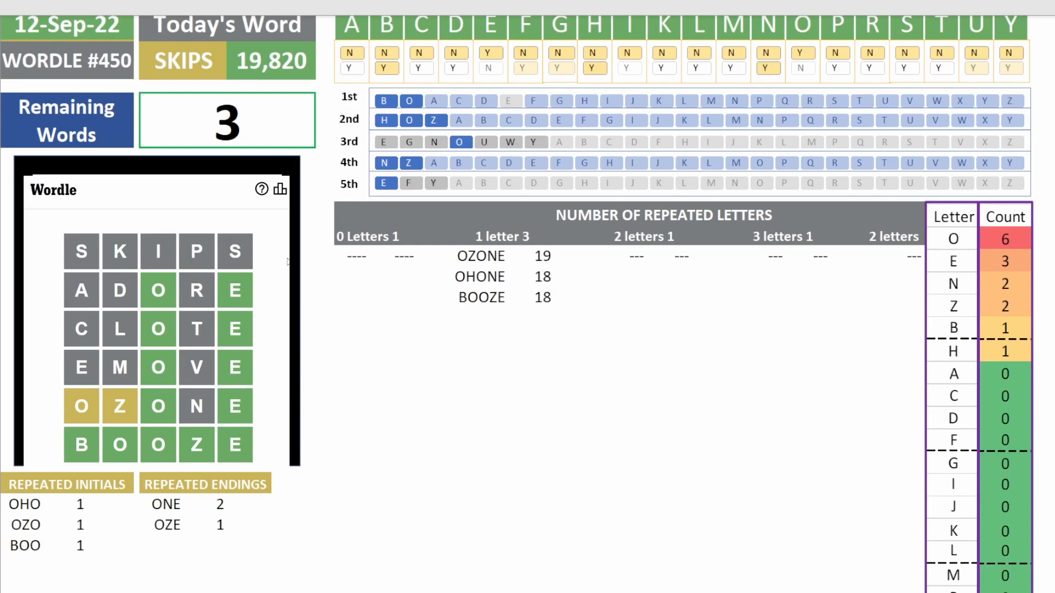